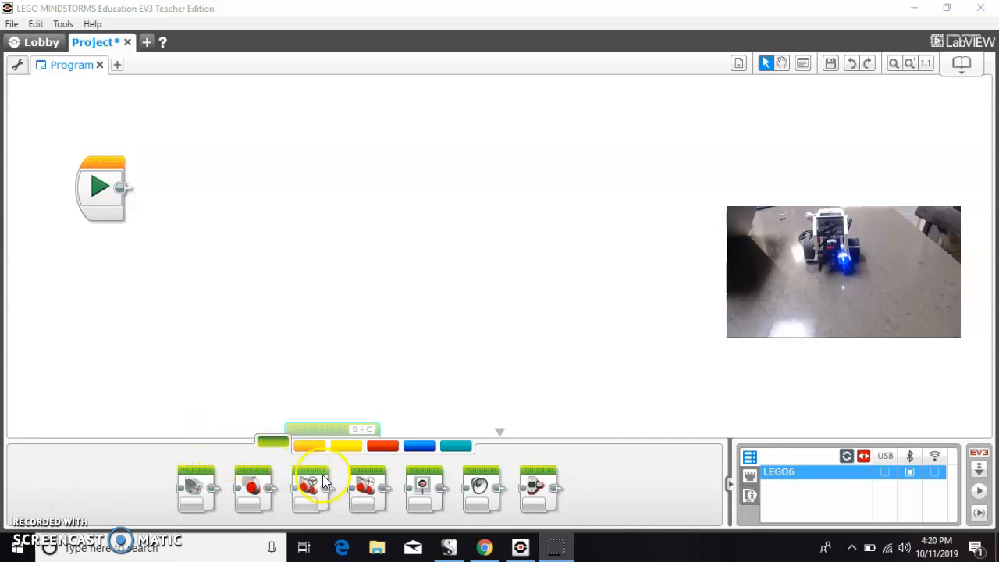
# - Place a Move Steering block after Start, mode On, with power 15
pyautogui.moveTo(310, 487); pyautogui.dragTo(216, 188)
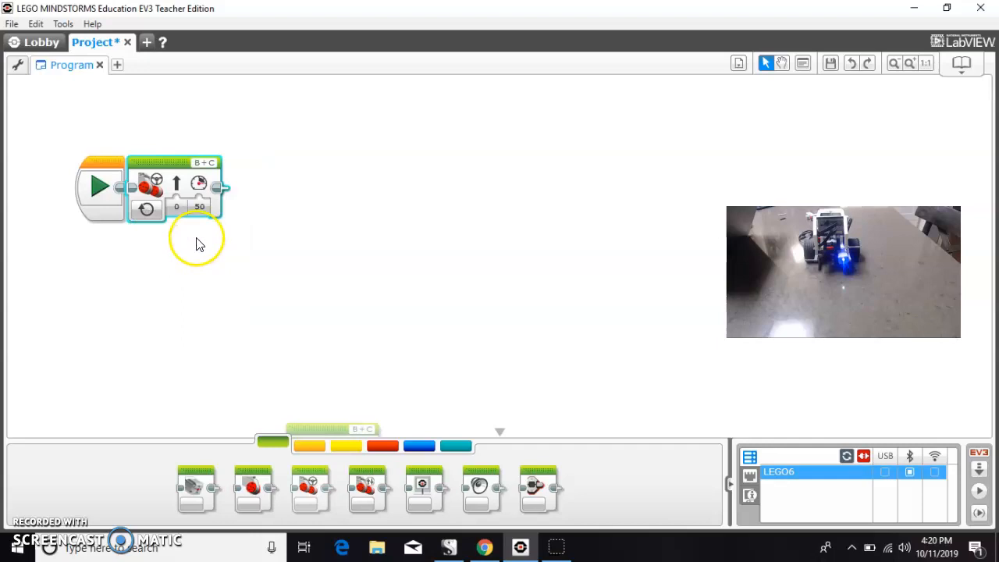
pyautogui.click(200, 208)
pyautogui.write('15')
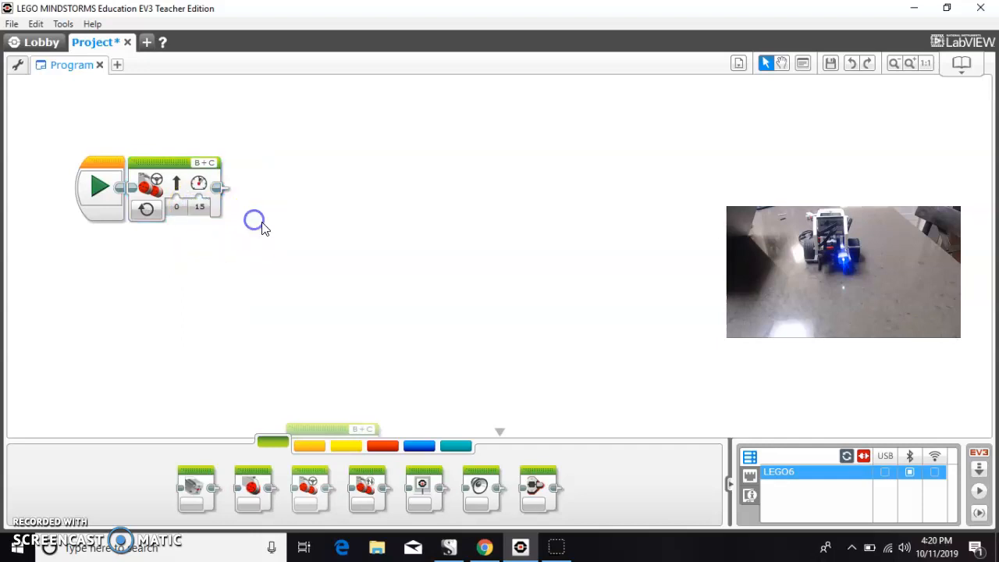
pyautogui.moveTo(285, 437)
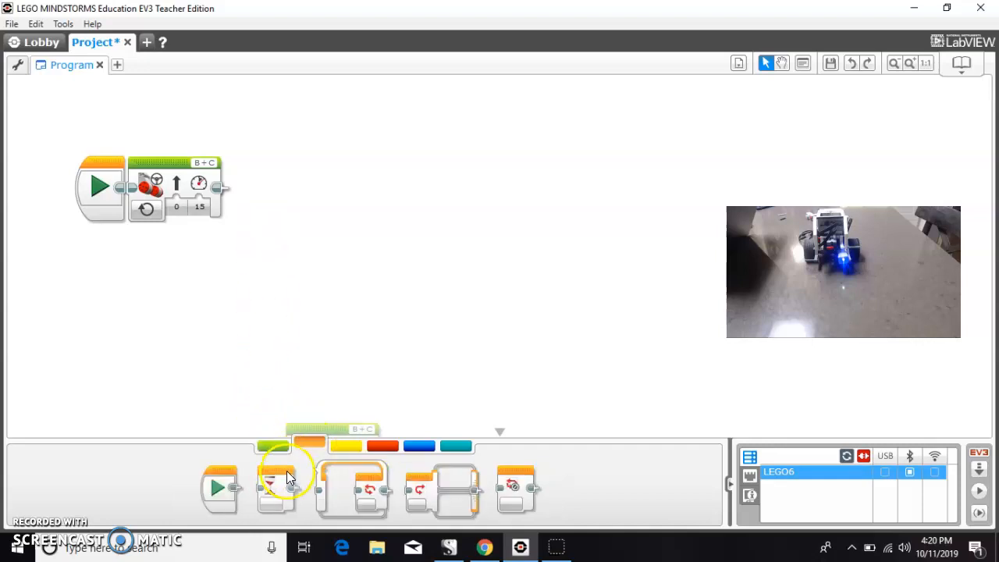
pyautogui.moveTo(285, 477)
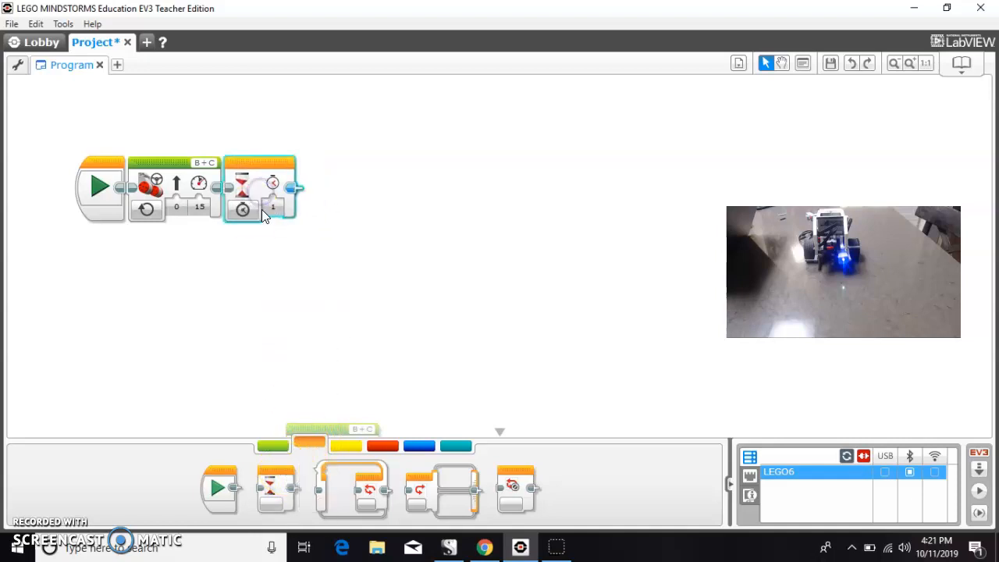
# - Set the Wait block to Color Sensor Compare Color with red (5) selected
pyautogui.click(242, 209)
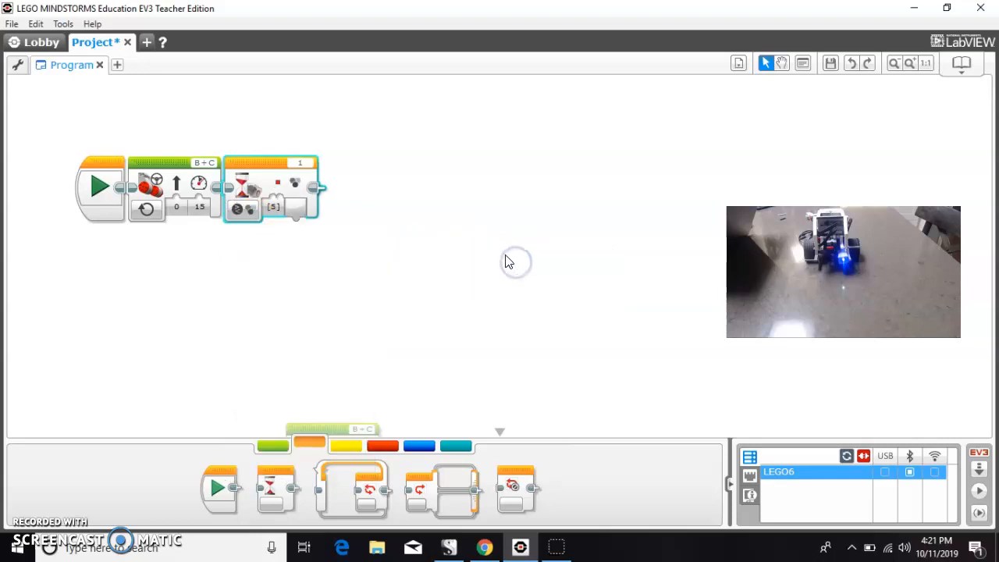
pyautogui.click(275, 207)
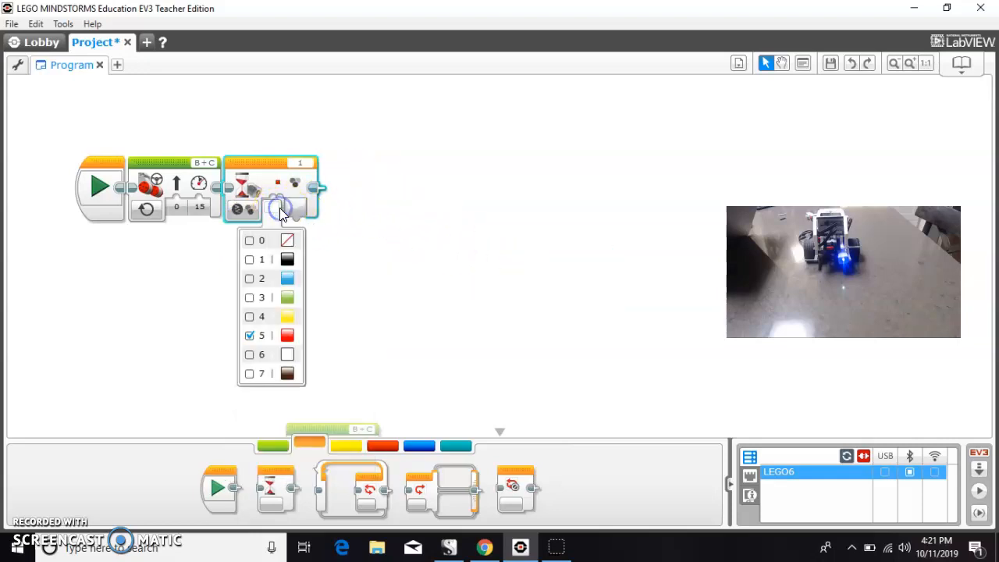
pyautogui.click(261, 336)
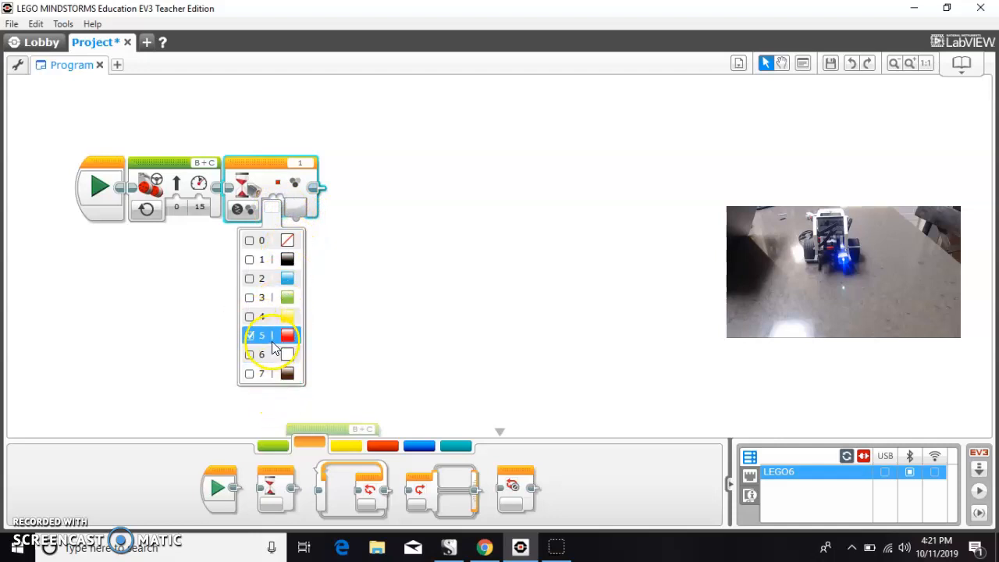
pyautogui.click(263, 336)
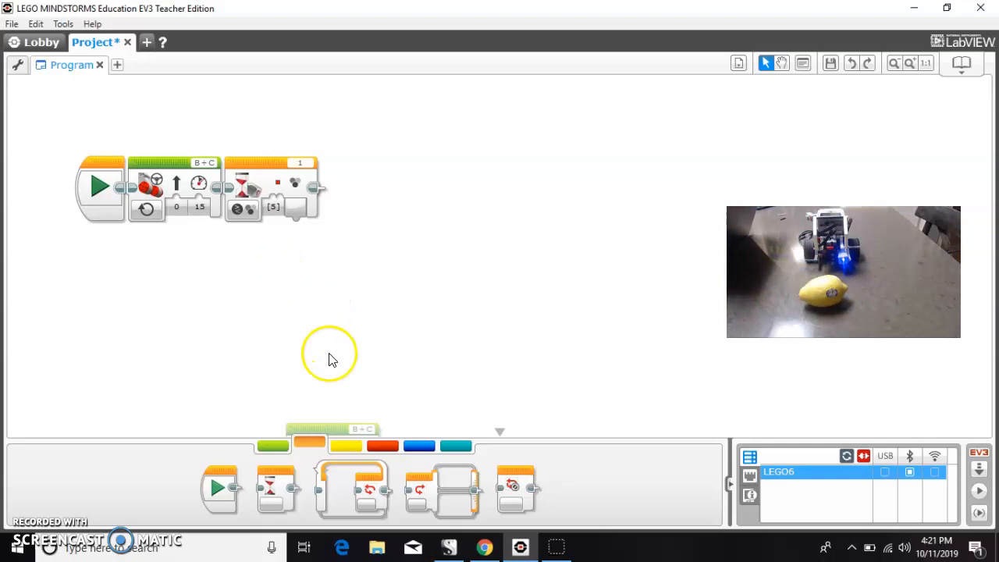
pyautogui.moveTo(288, 187)
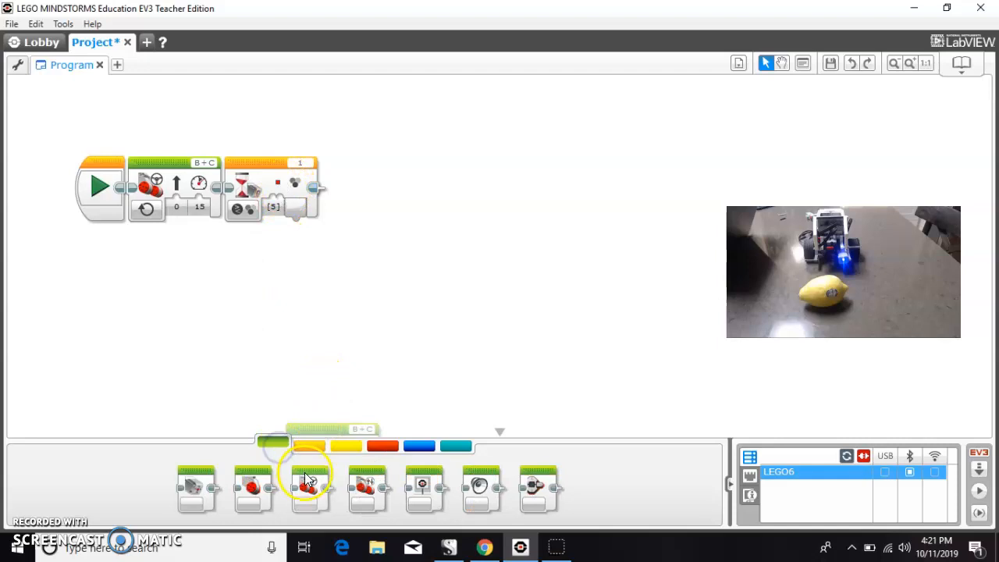
# - Append a Move Steering block set to Off, then run the program on the robot
pyautogui.moveTo(309, 487); pyautogui.dragTo(390, 187)
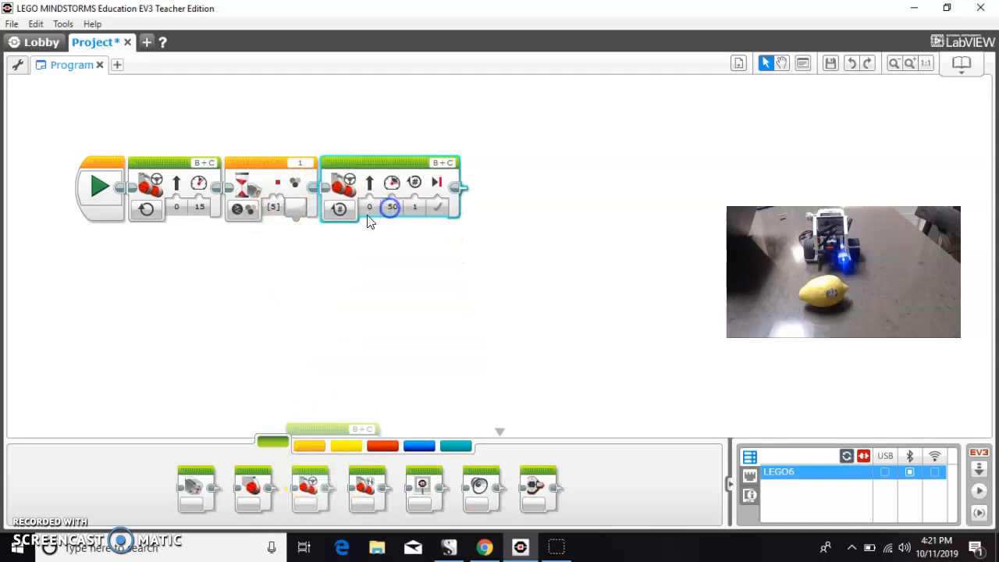
pyautogui.click(338, 208)
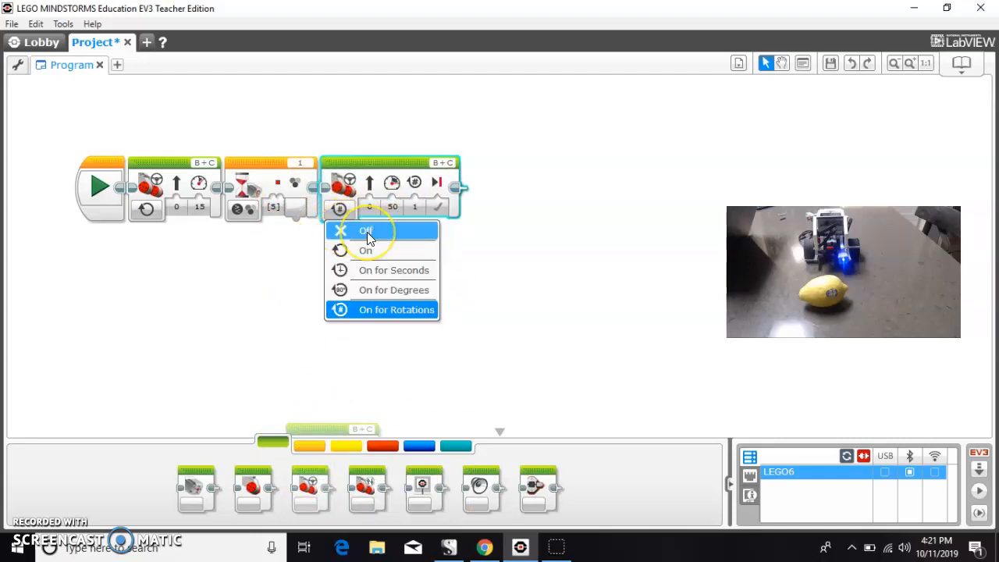
pyautogui.click(367, 230)
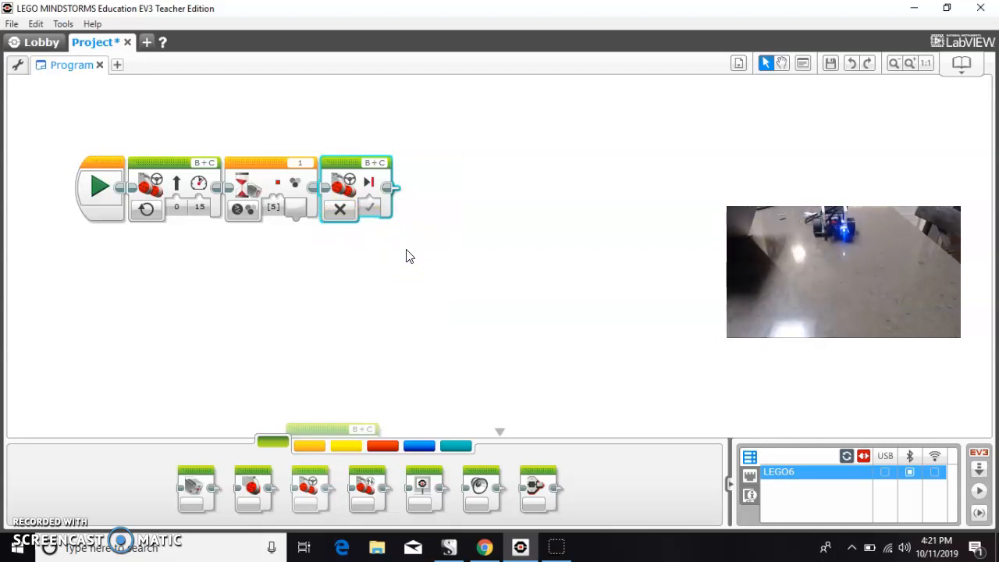
pyautogui.click(98, 185)
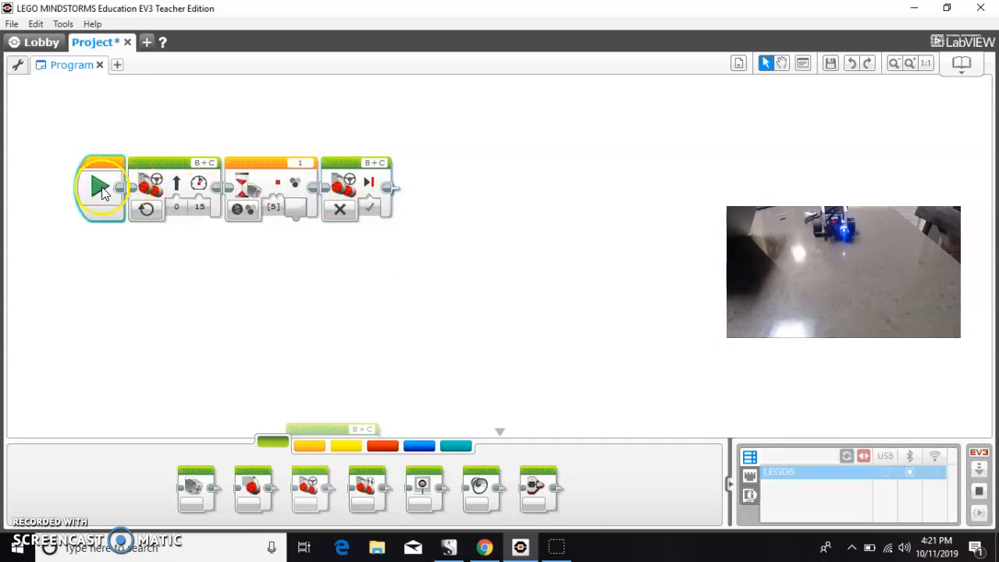
pyautogui.click(98, 186)
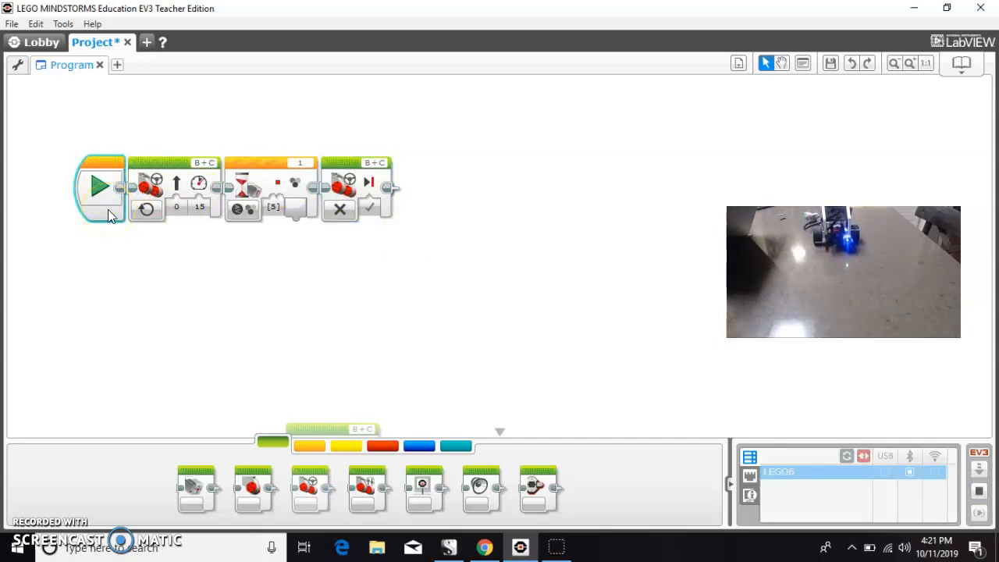